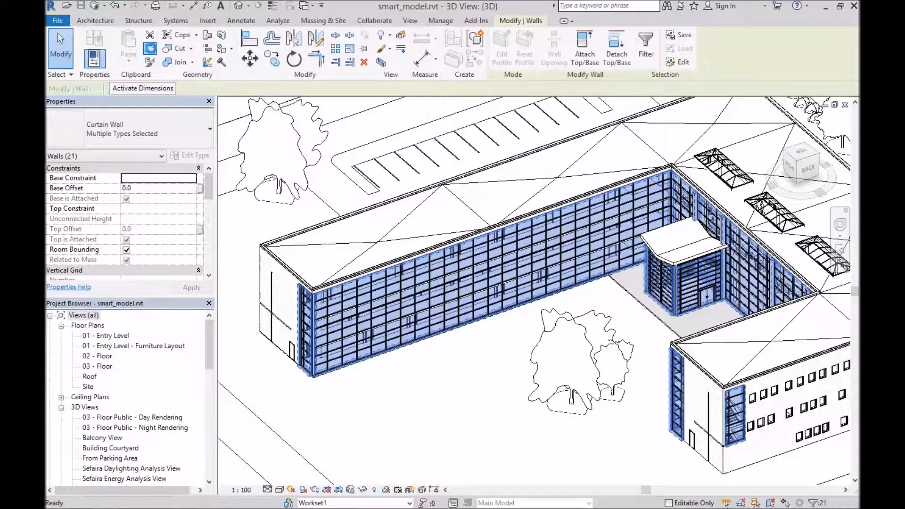
- Enable Ignore for Sefaira on the 21 selected curtain walls and apply it
scroll(down, 3)
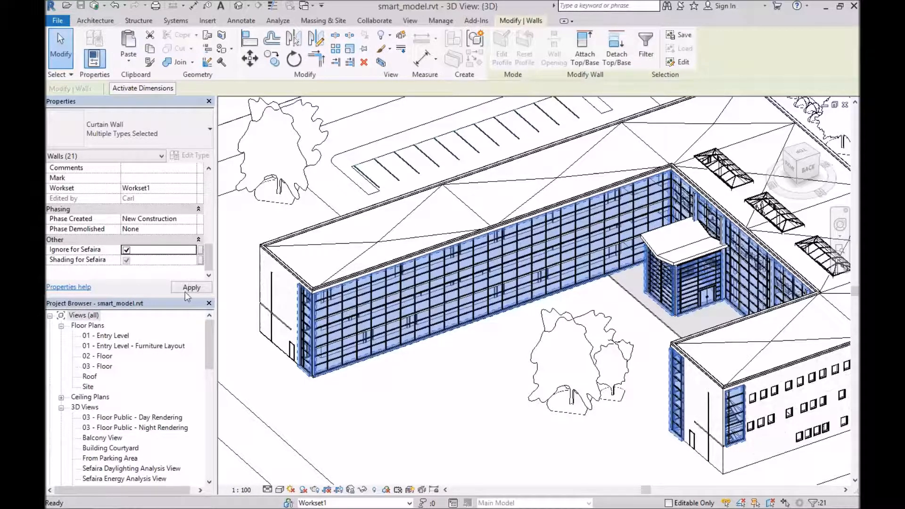
click(192, 288)
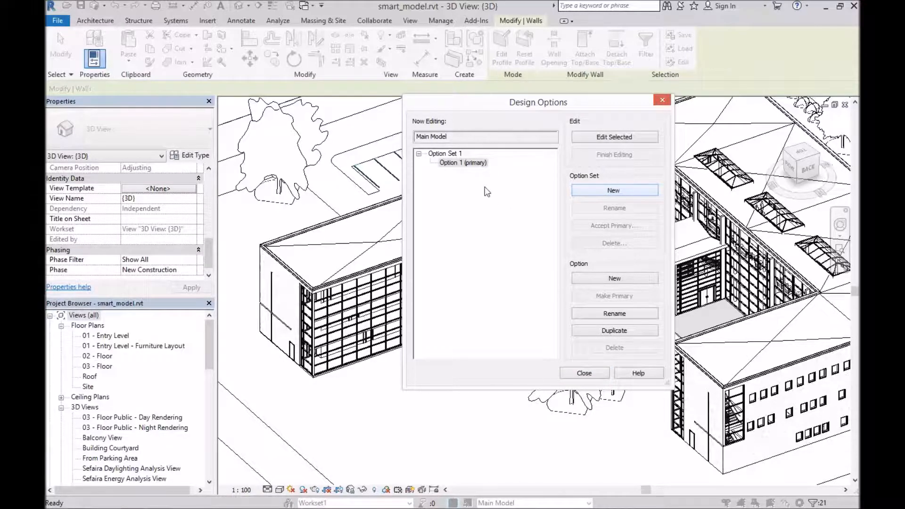
- Add Option 2 to Option Set 1 and begin renaming it
click(614, 278)
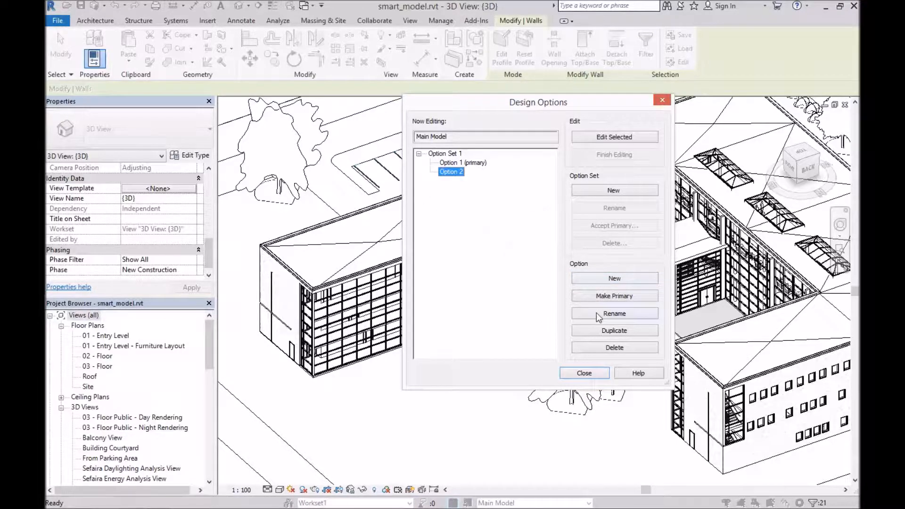
click(584, 373)
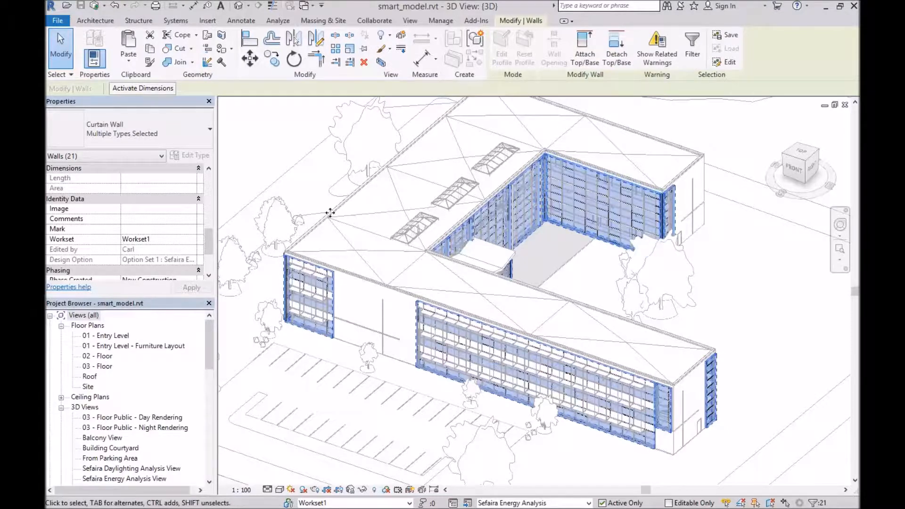
- Switch to the Sefaira Energy Analysis 3D view showing the copied curtain walls
double_click(124, 479)
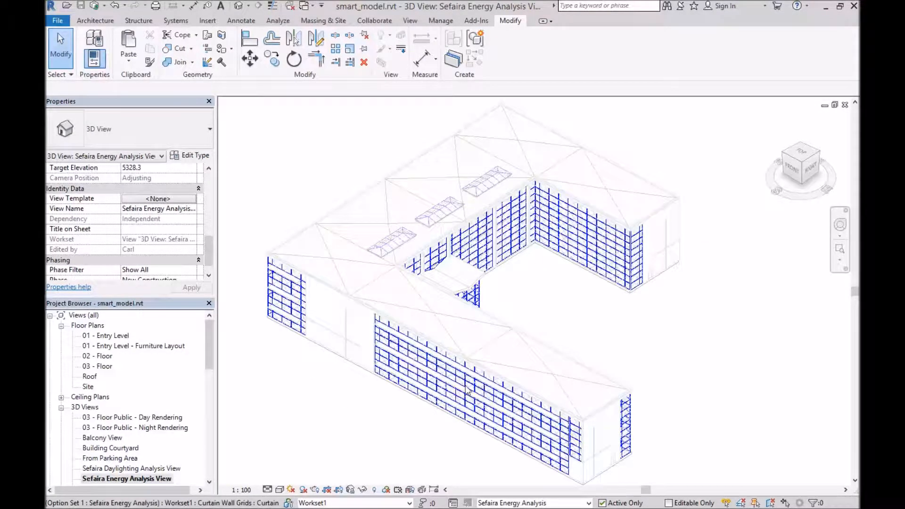